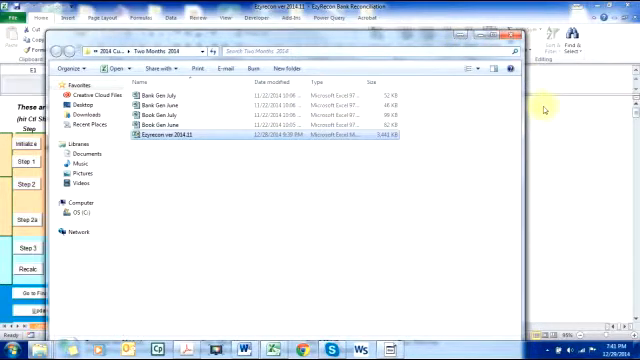
pyautogui.moveTo(548, 122)
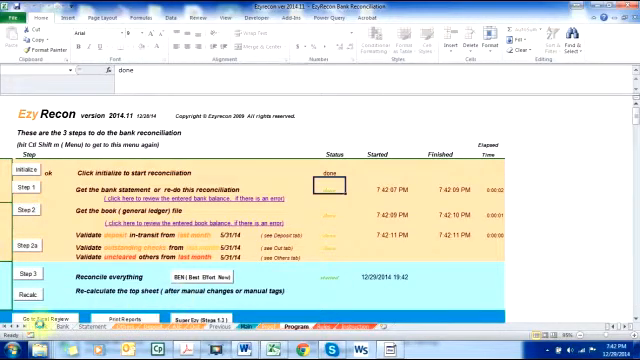
# - Run Reconcile everything so the June statement and ledger items are matched automatically
pyautogui.click(384, 274)
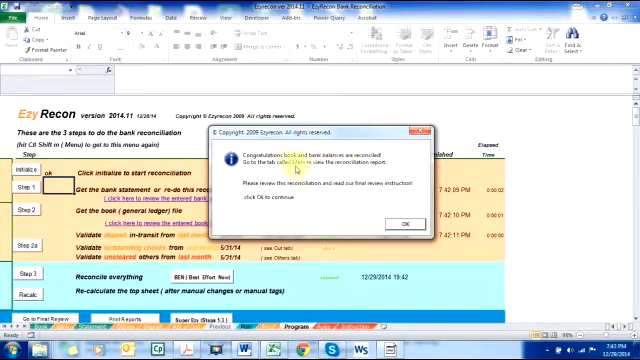
# - Dismiss the reconciliation-complete and suggested-journal-entries notices to return to the steps sheet
pyautogui.click(400, 222)
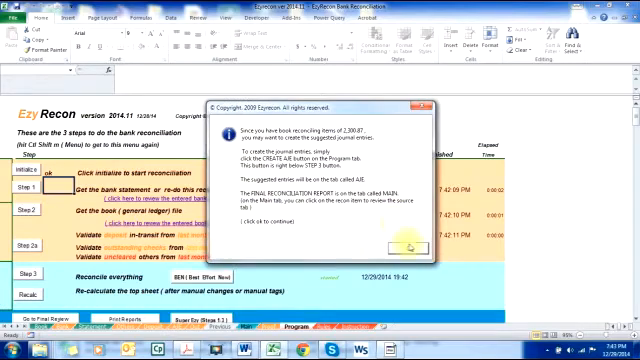
pyautogui.click(392, 244)
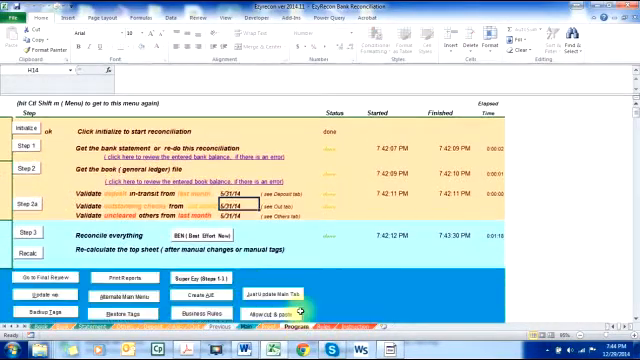
# - Review the suggested journal entries report and the June 2014 bank reconciliation report
pyautogui.scroll(-3)
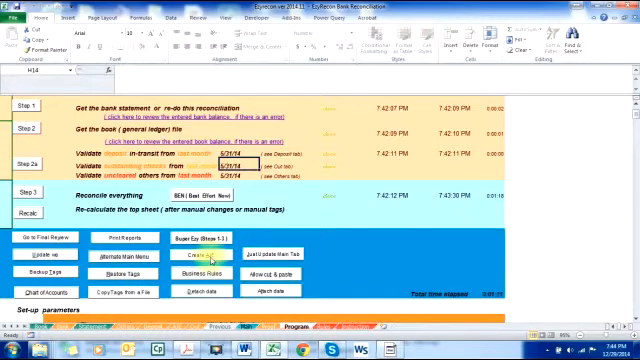
pyautogui.click(186, 256)
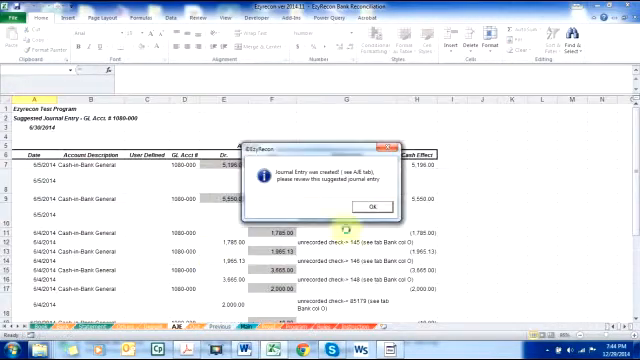
pyautogui.click(372, 208)
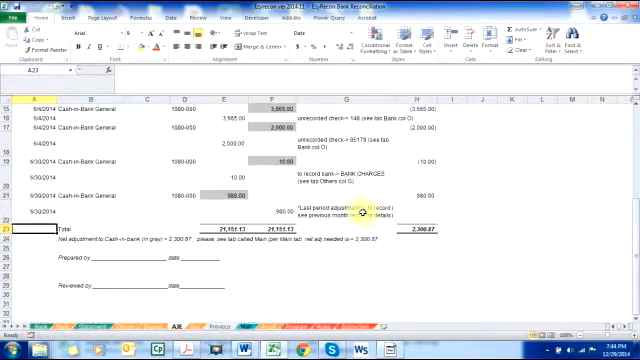
pyautogui.scroll(3)
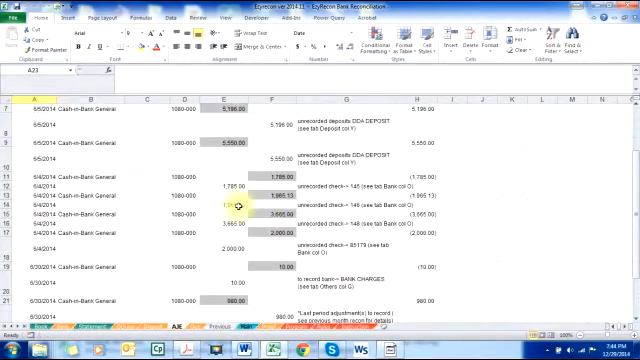
pyautogui.scroll(-3)
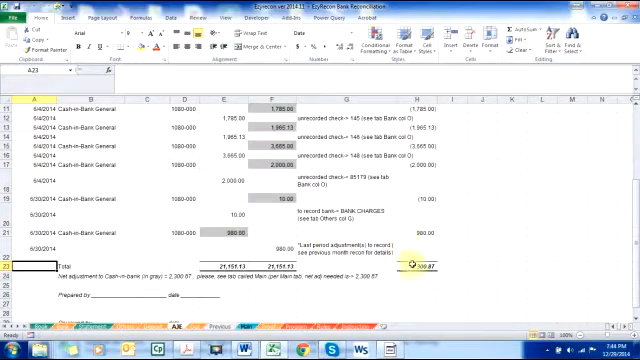
pyautogui.scroll(-3)
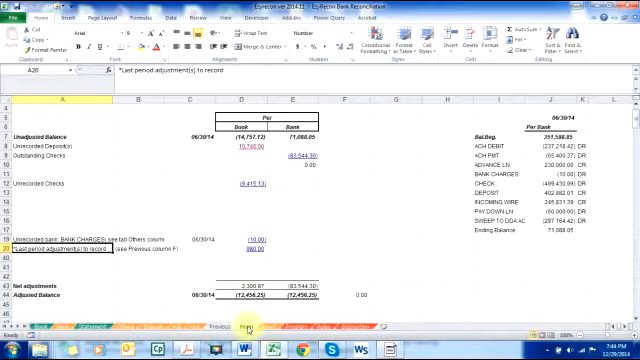
# - Save the reconciled workbook as a new June reconciliation file
pyautogui.click(250, 328)
pyautogui.write('June reconciliation')
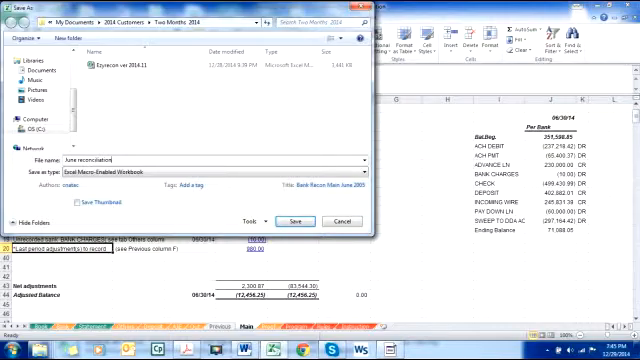
pyautogui.click(292, 222)
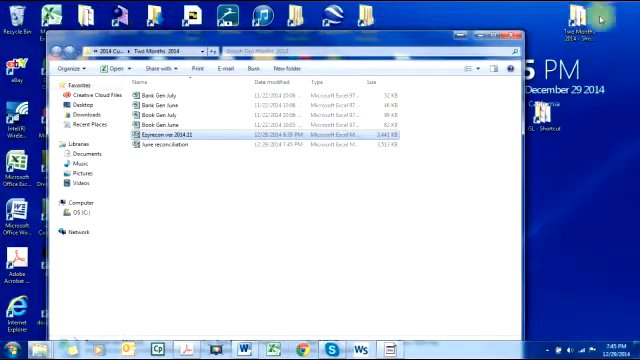
pyautogui.moveTo(228, 134)
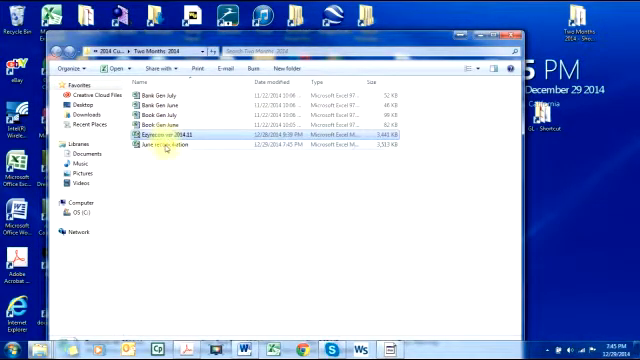
# - Reopen the EzyRecon workbook from the Two Months 2014 folder in Excel
pyautogui.click(180, 146)
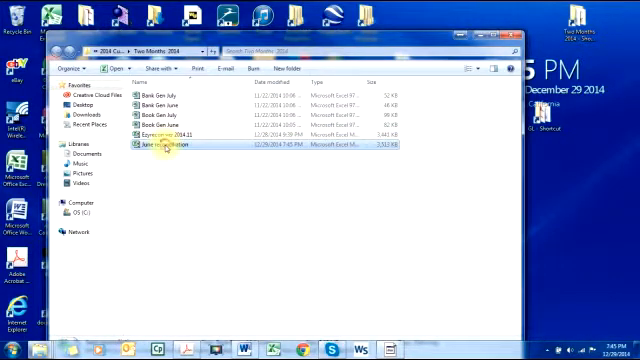
pyautogui.doubleClick(160, 148)
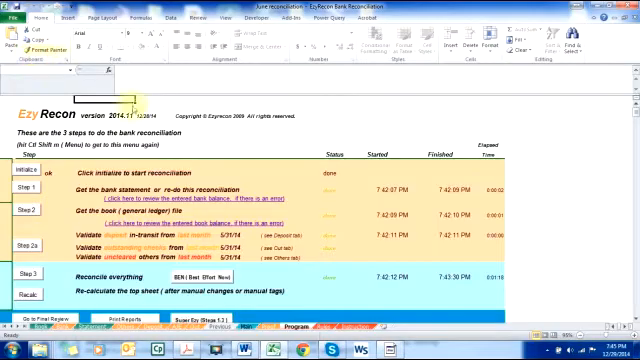
# - Save the reopened EzyRecon workbook under a new file name for the July reconciliation
pyautogui.press('ctrl+s')
pyautogui.write('July reconciliation')
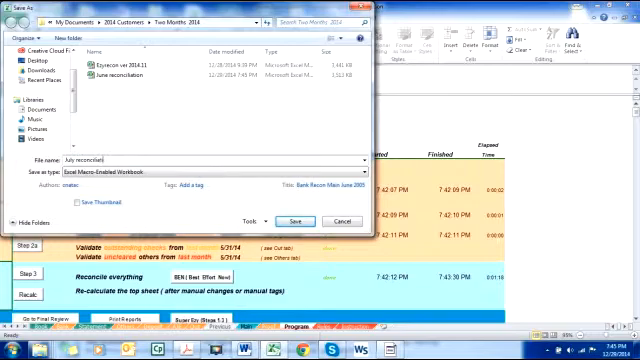
pyautogui.click(294, 220)
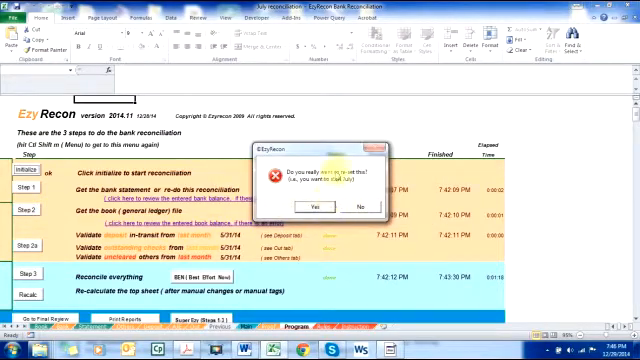
# - Confirm starting a new reconciliation and enter 128 as the ending bank balance
pyautogui.click(320, 206)
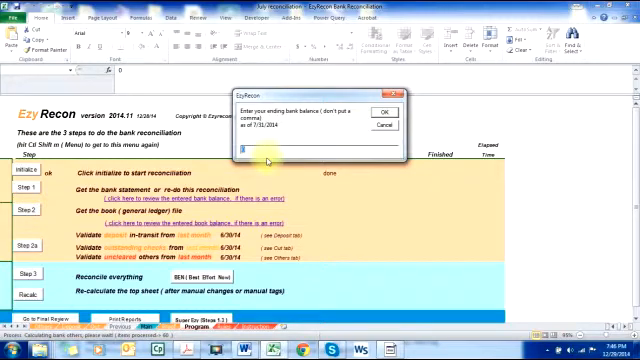
pyautogui.write('128090')
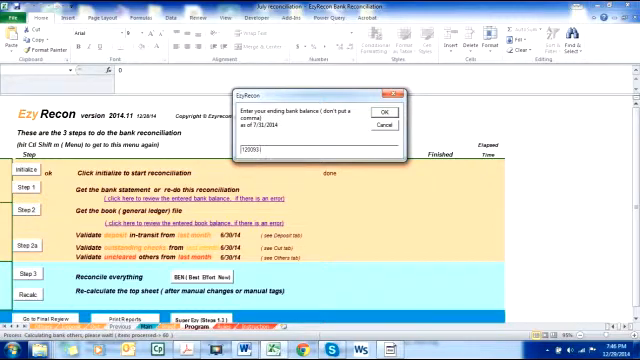
pyautogui.click(382, 112)
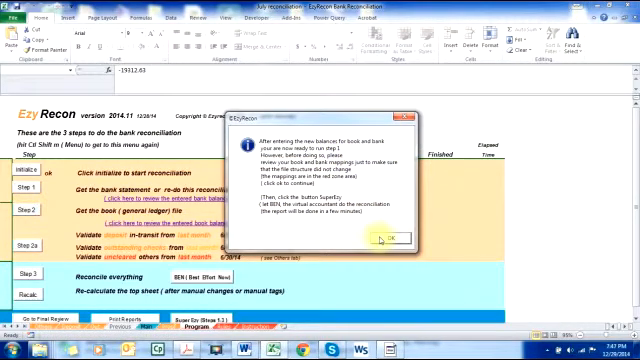
# - Dismiss the instructions and display the final bank reconciliation report for the new period
pyautogui.click(396, 236)
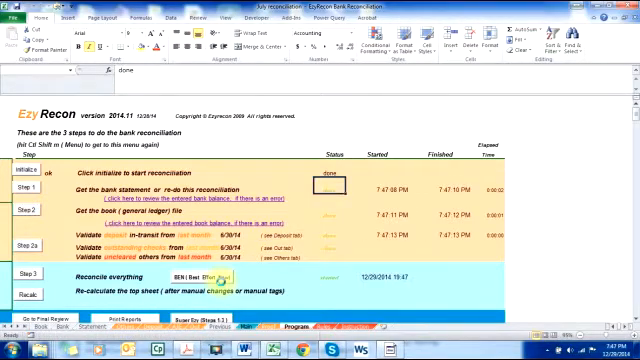
pyautogui.click(384, 276)
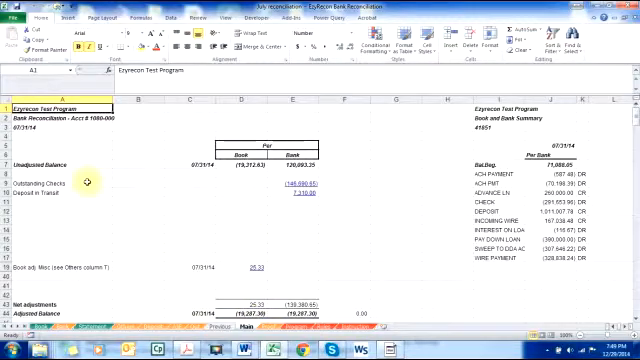
# - Review the List of Unreconciled Adjustments showing each prior item's amount and date
pyautogui.scroll(-3)
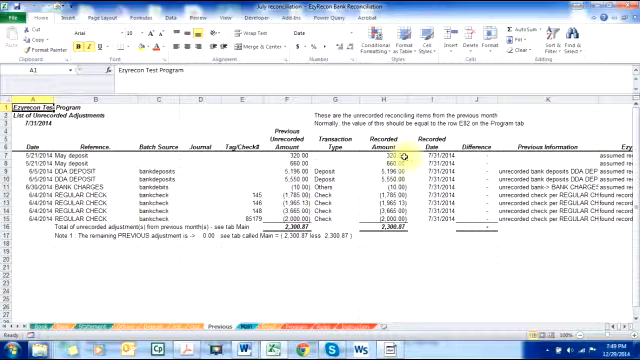
pyautogui.click(390, 168)
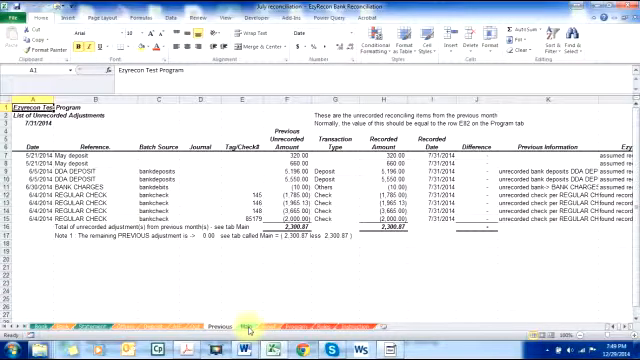
pyautogui.click(234, 320)
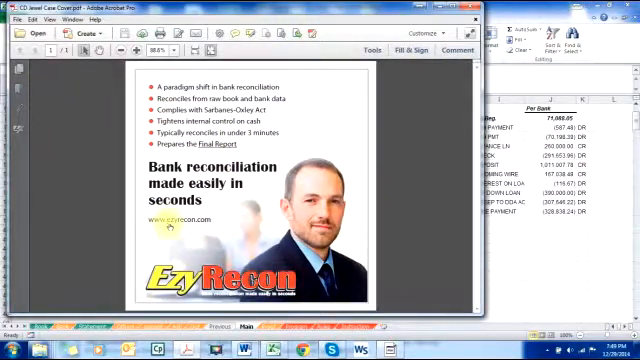
pyautogui.moveTo(168, 218)
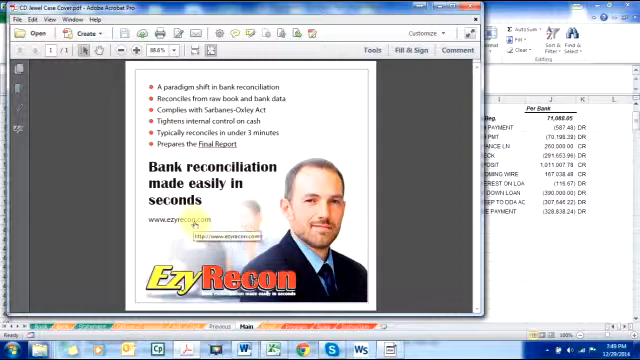